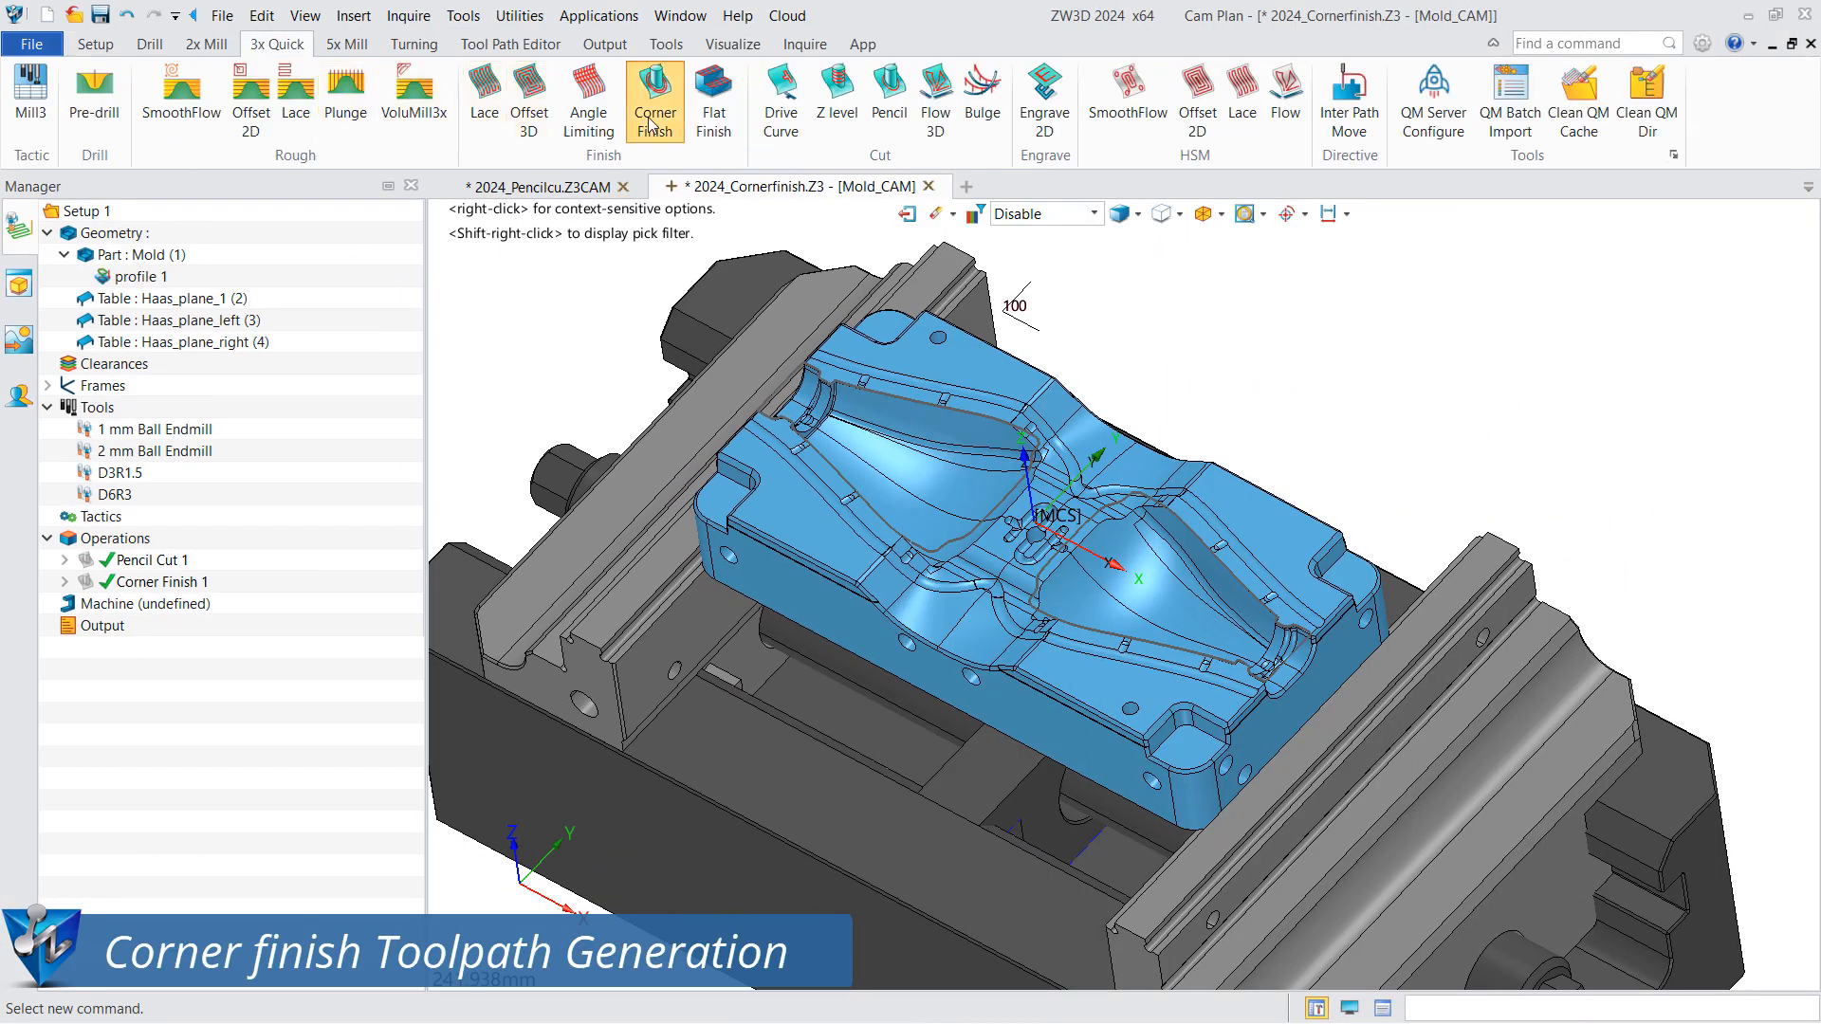
# Add Corner Finish 2 on the mold profile 1 feature and start choosing its tool.
pyautogui.click(654, 100)
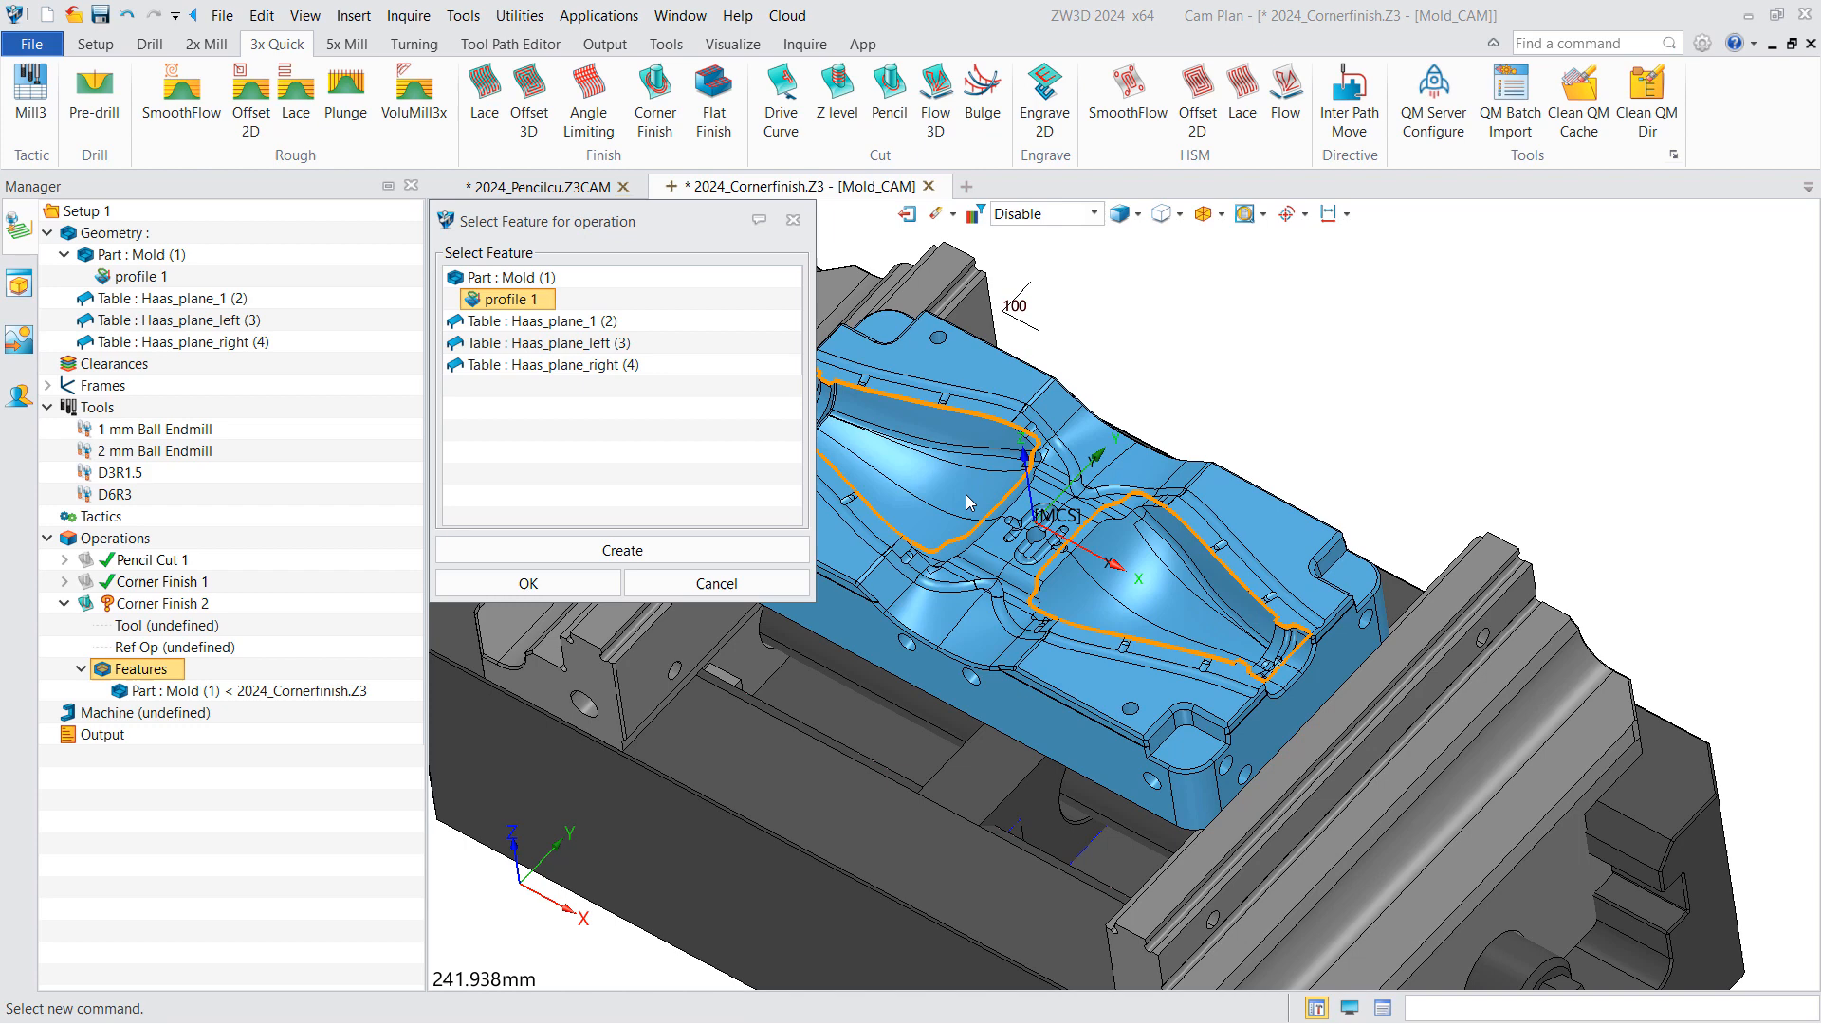
pyautogui.rightClick(138, 624)
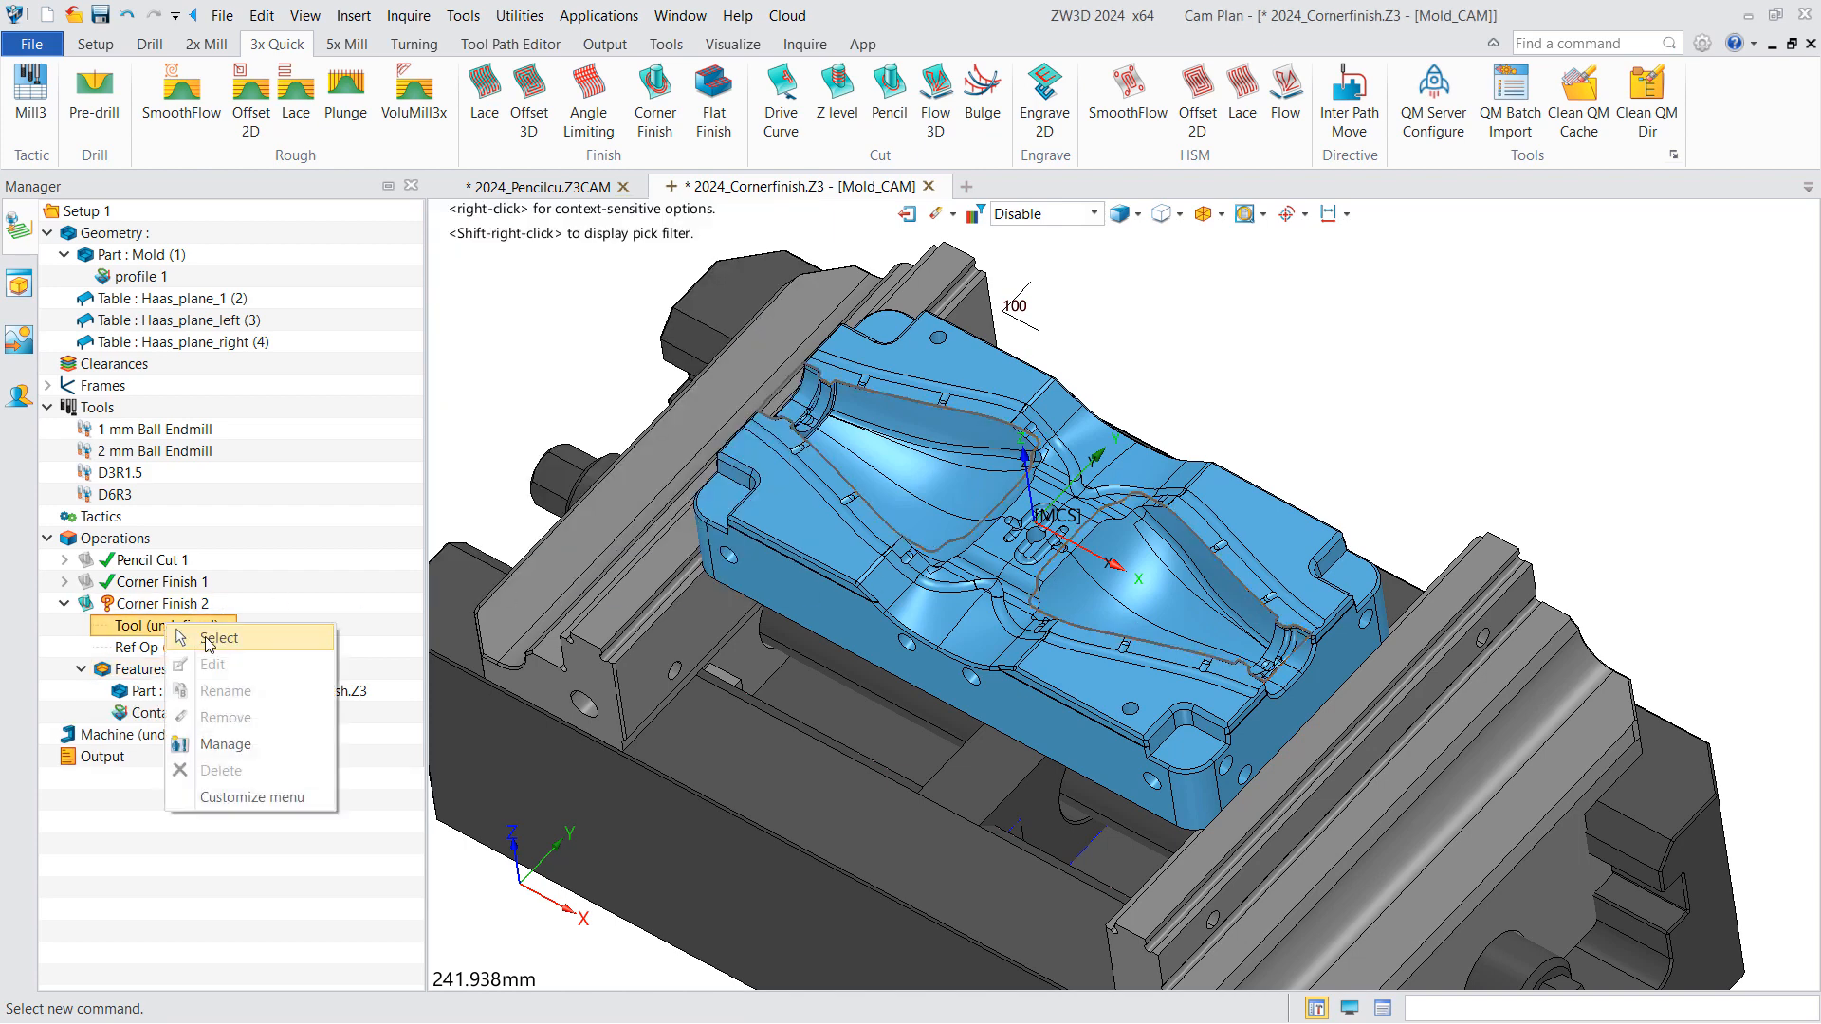
pyautogui.click(220, 638)
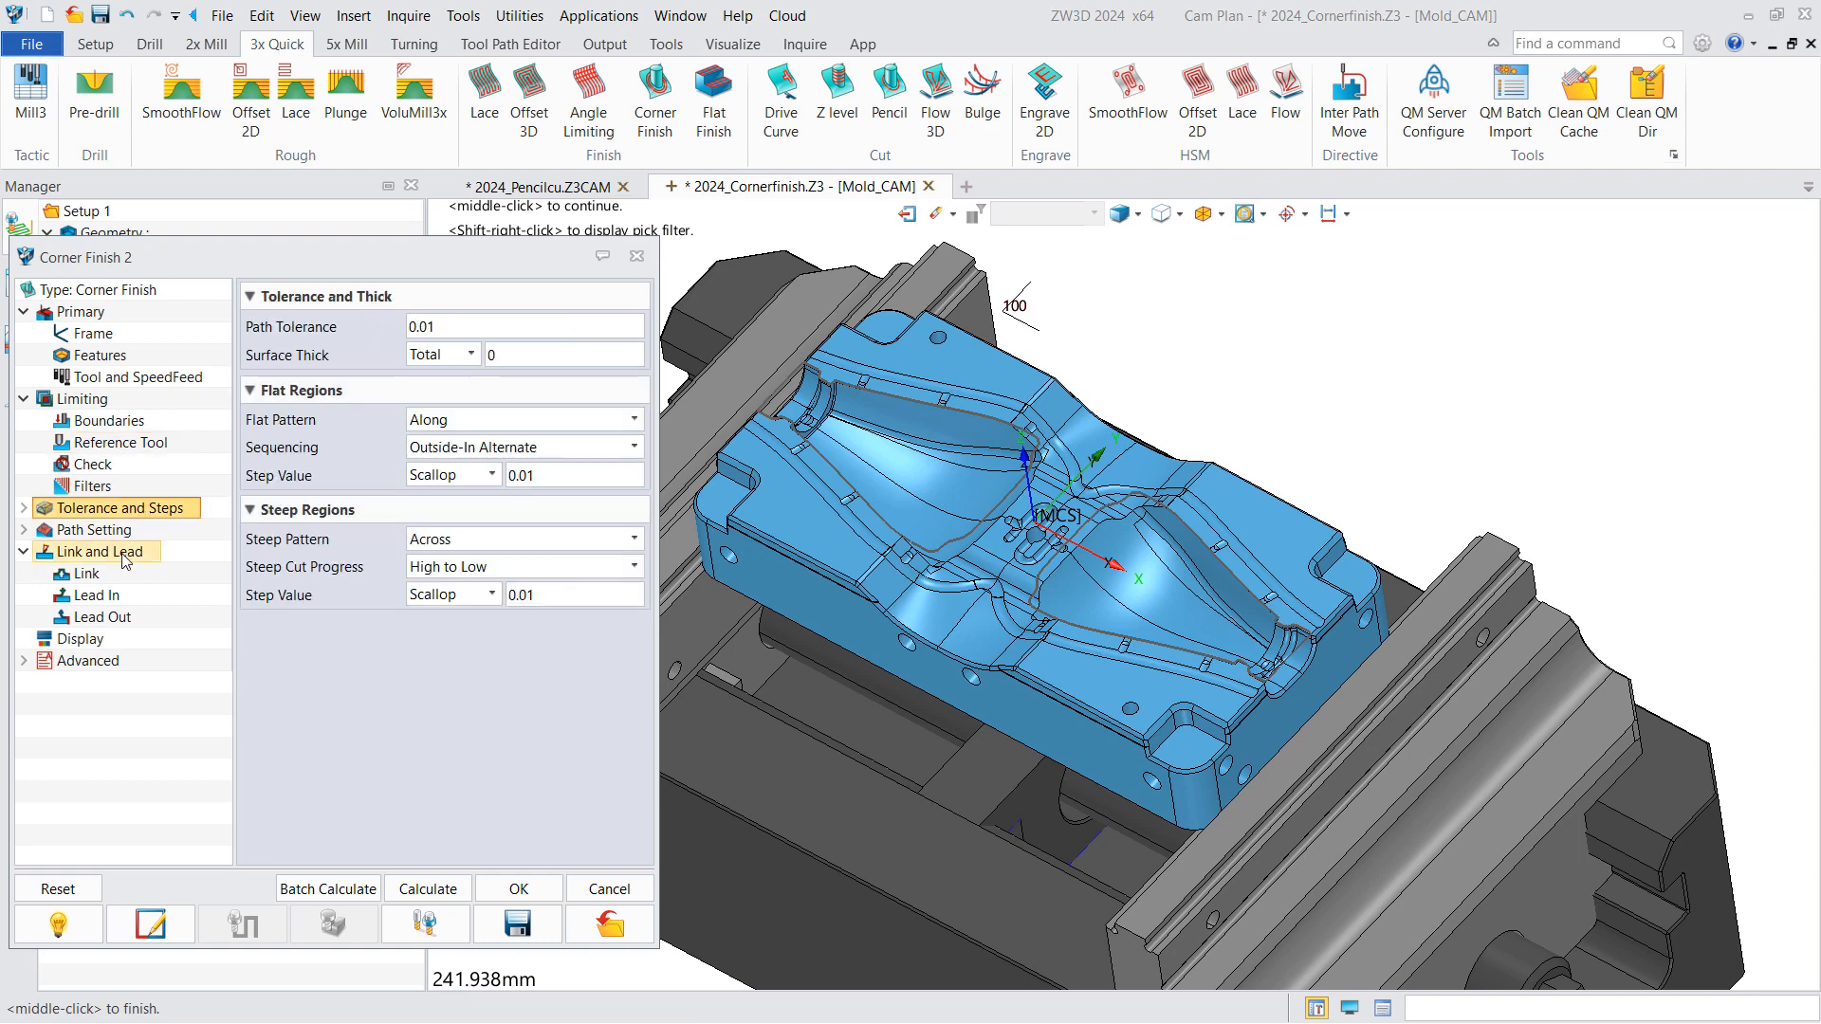
# Set D3R1.5 step values to 0.0005, review Link and Display, then replay the toolpath.
pyautogui.write('0.0005')
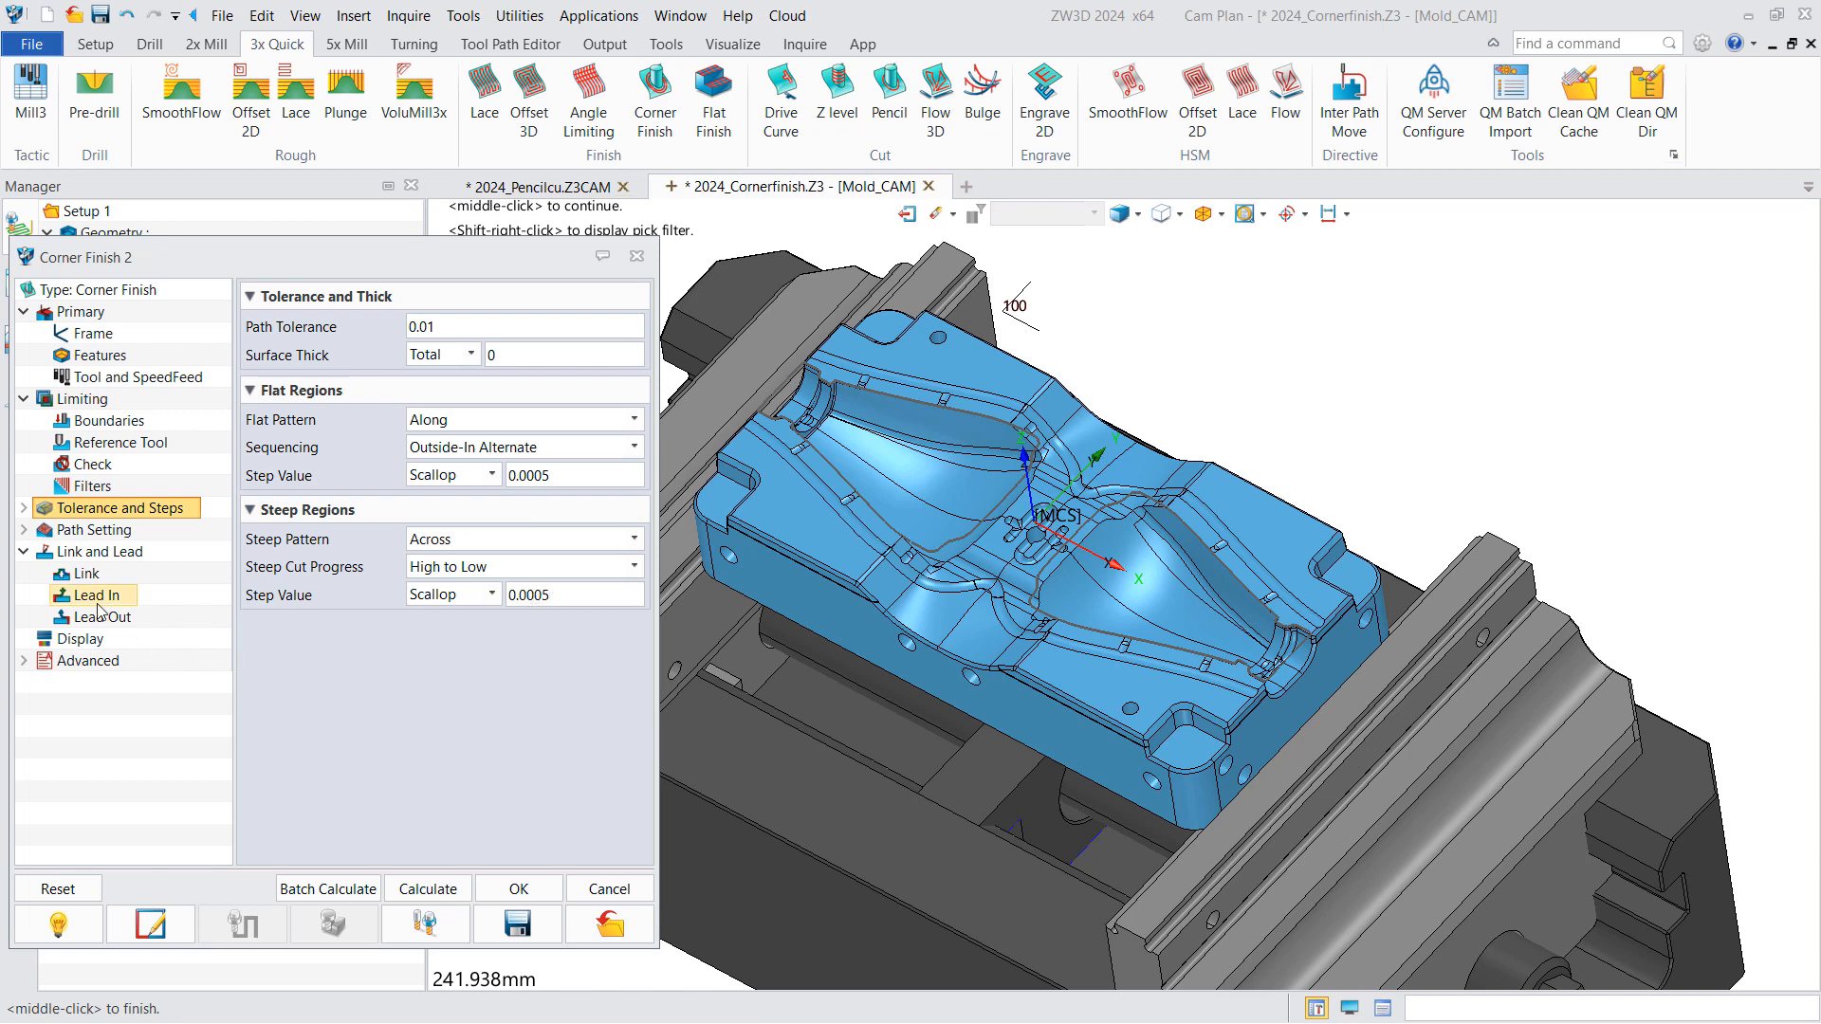
pyautogui.click(82, 573)
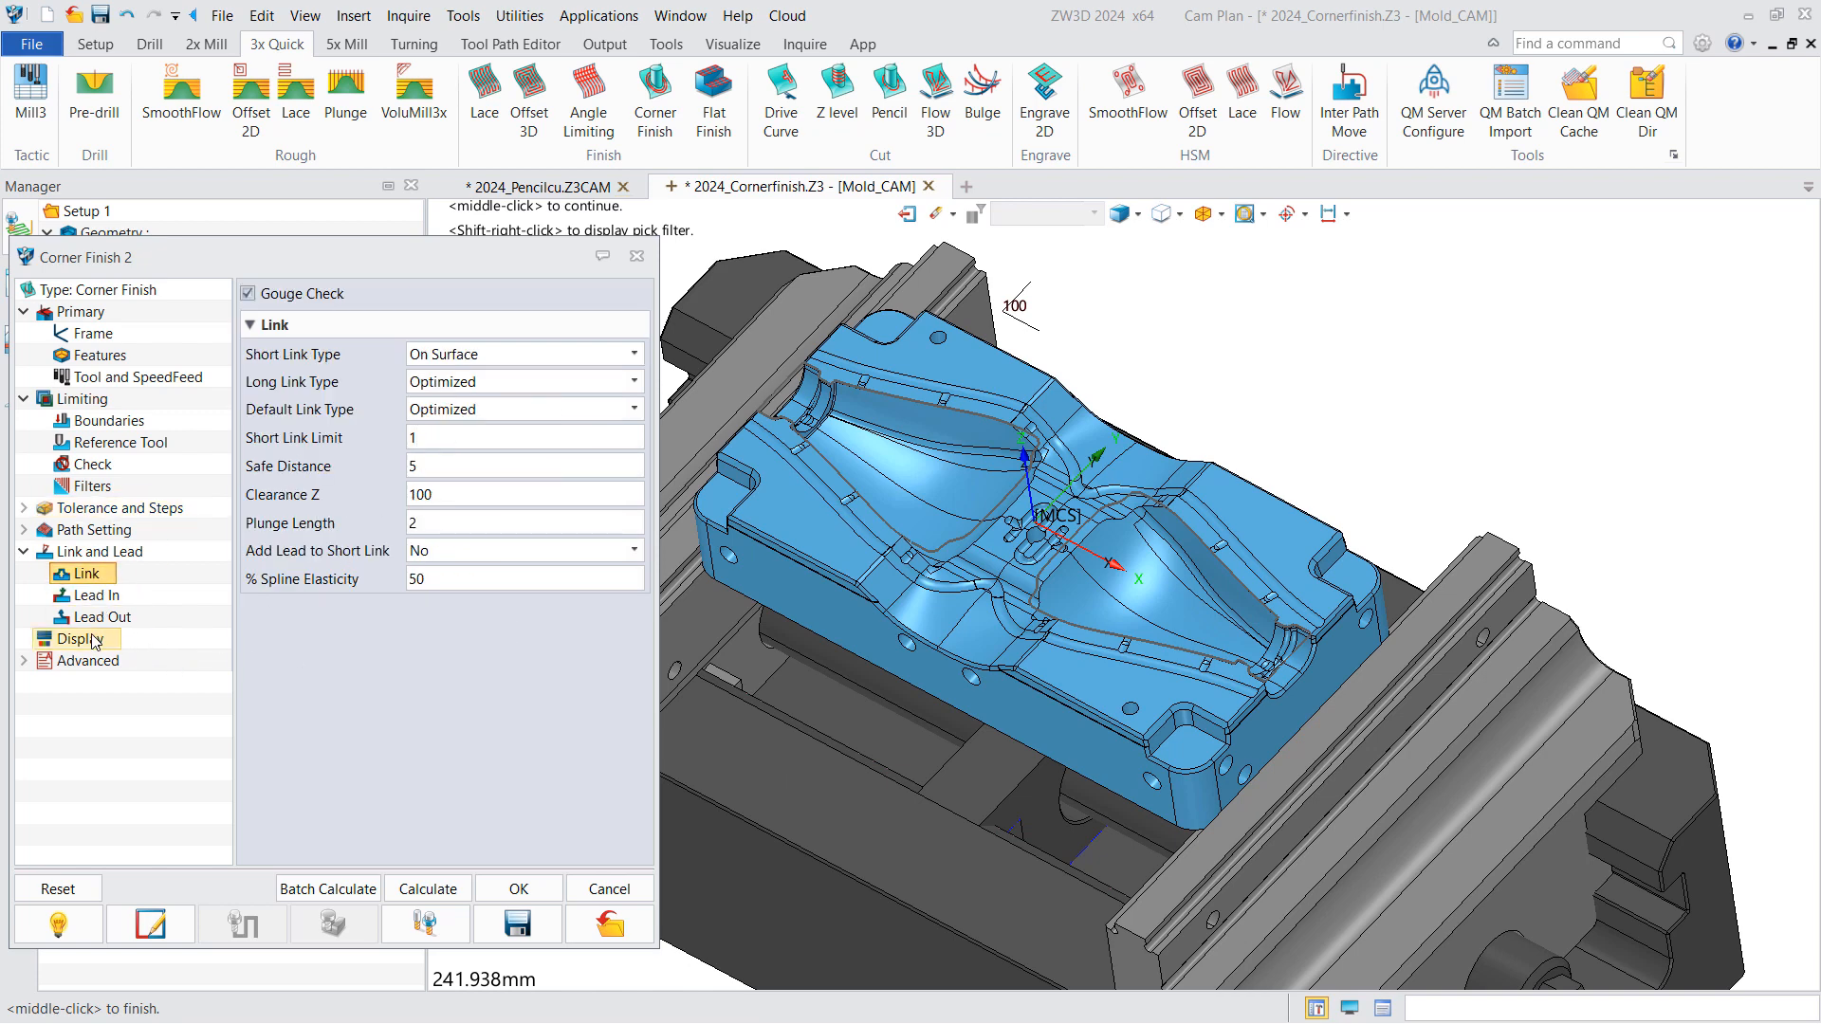
pyautogui.click(85, 637)
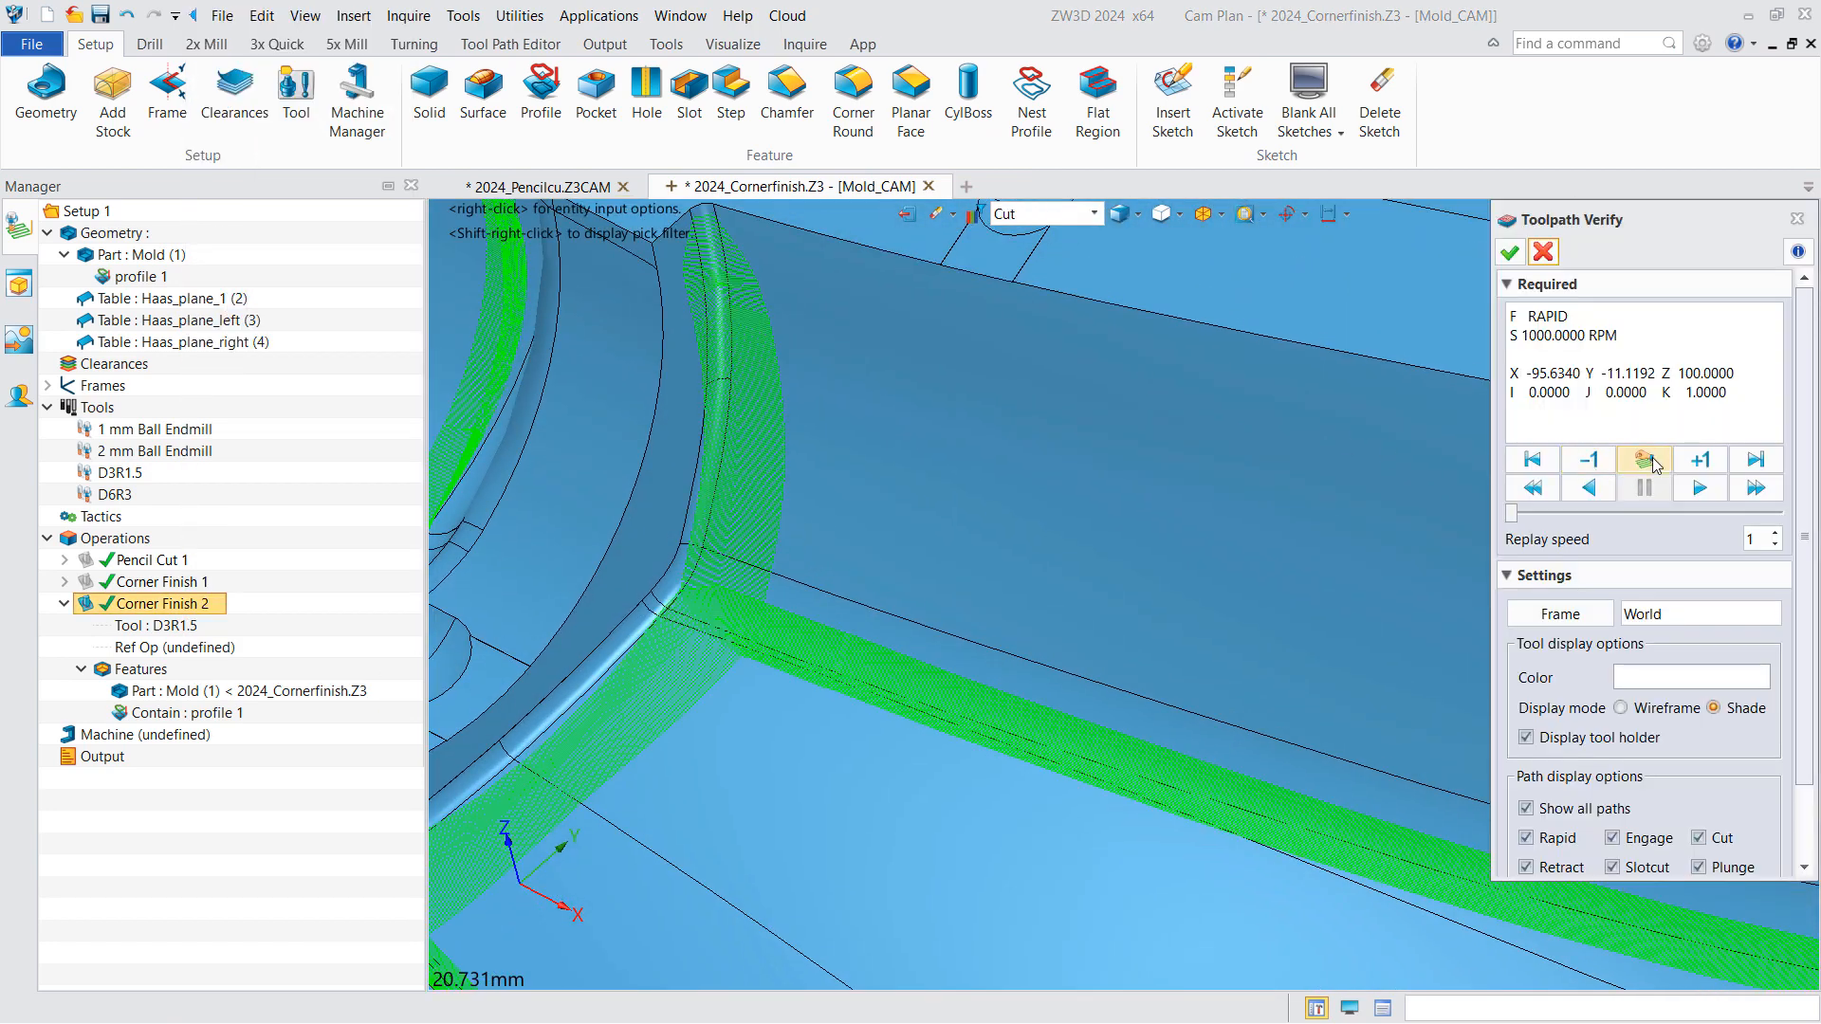
pyautogui.click(1643, 459)
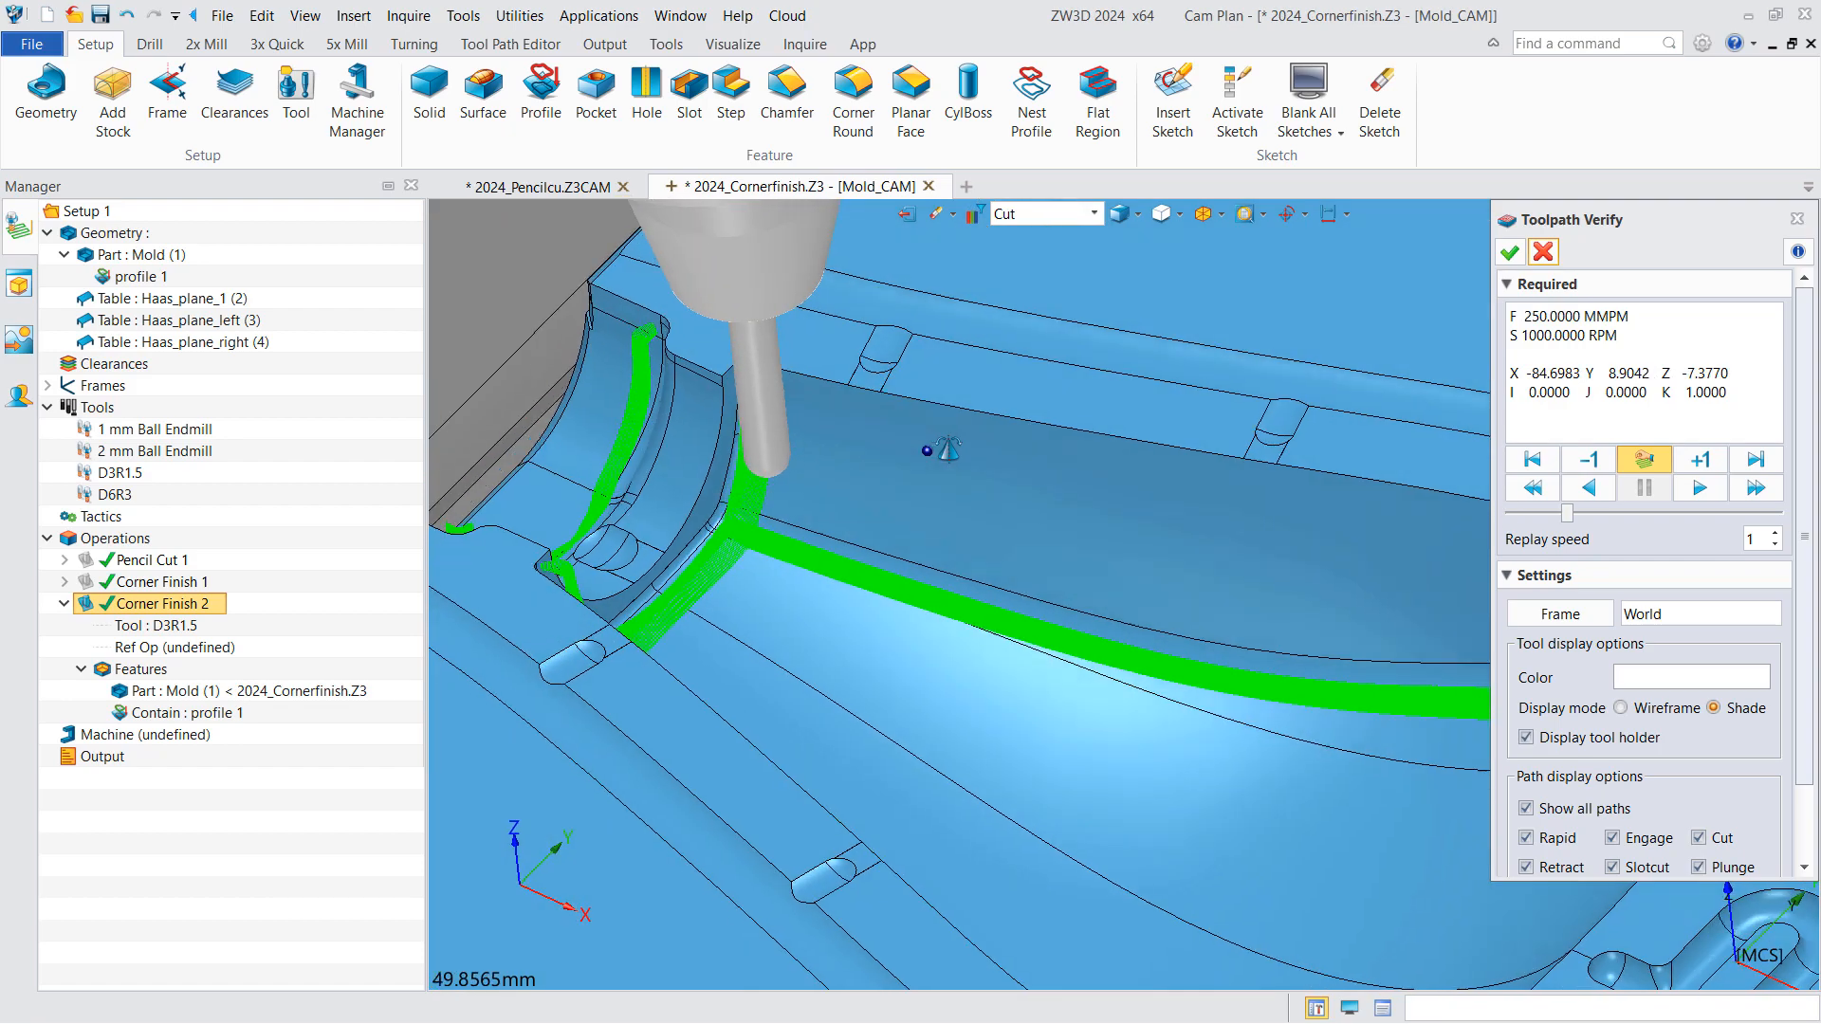
pyautogui.click(1756, 488)
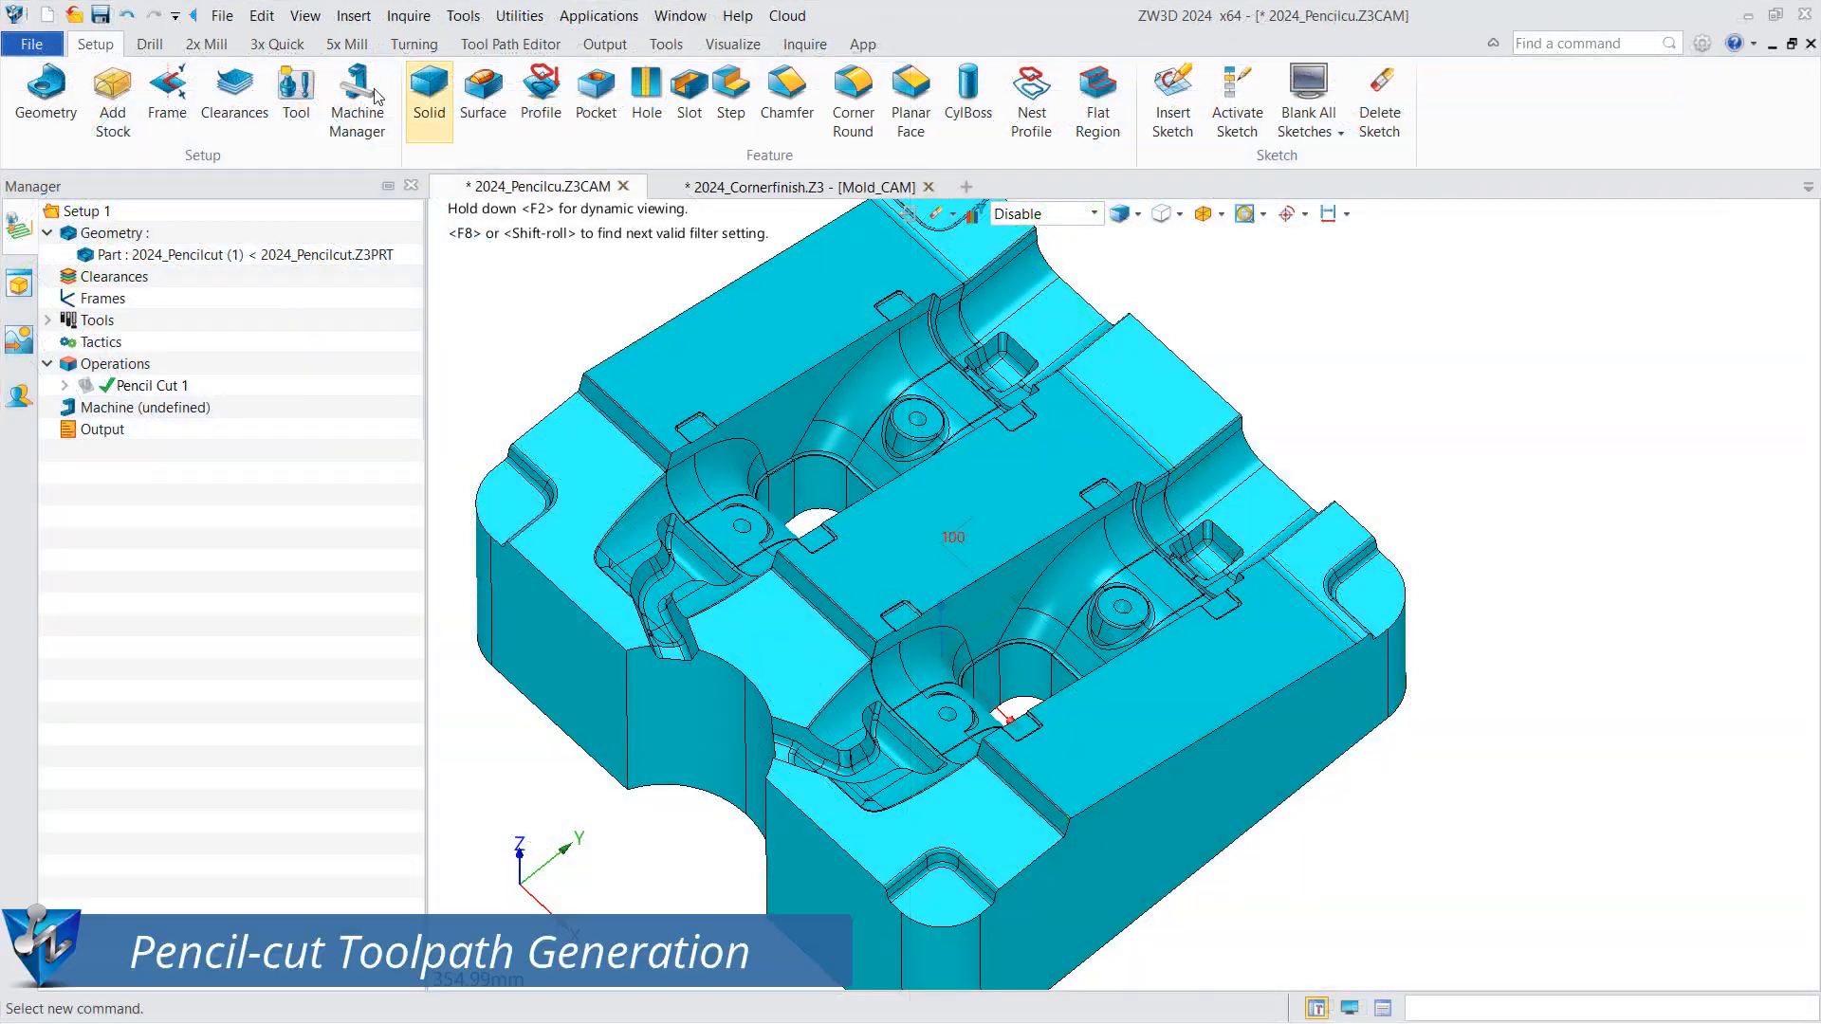
# Add Pencil Cut 2 using the whole part and 8 mm Ball Endmill, then view its settings.
pyautogui.click(275, 44)
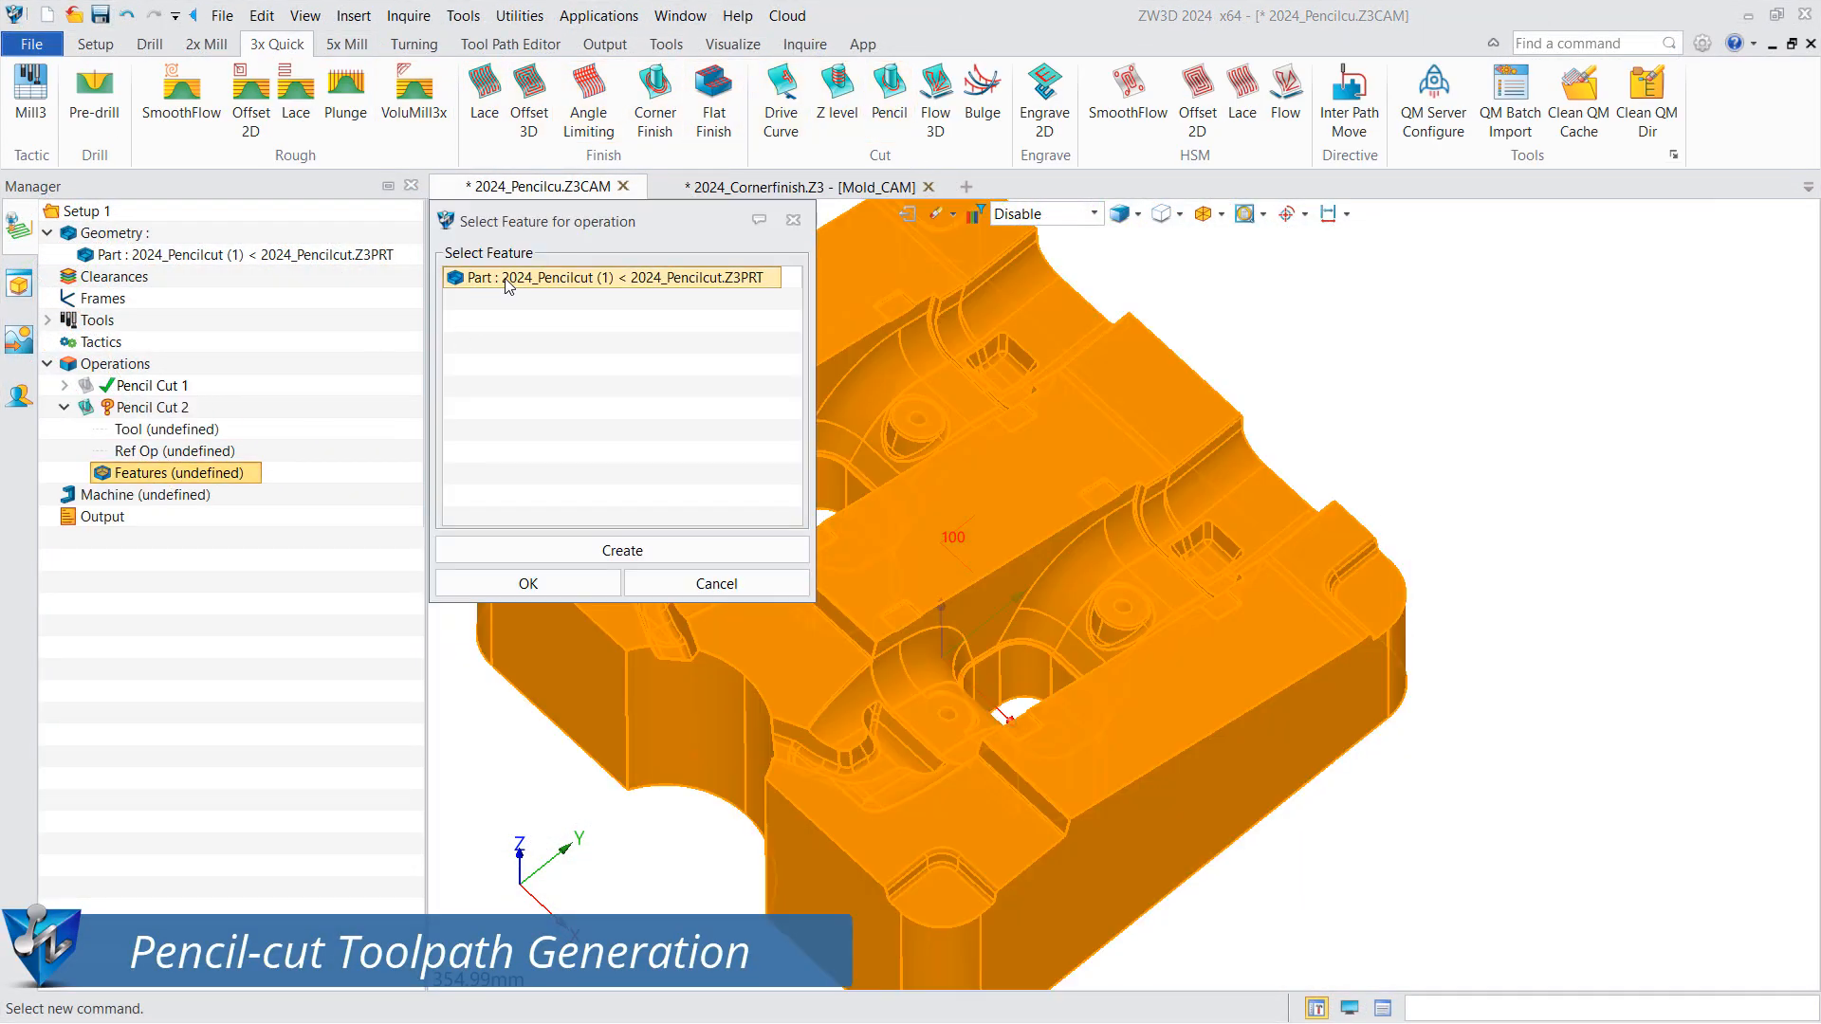
pyautogui.click(527, 582)
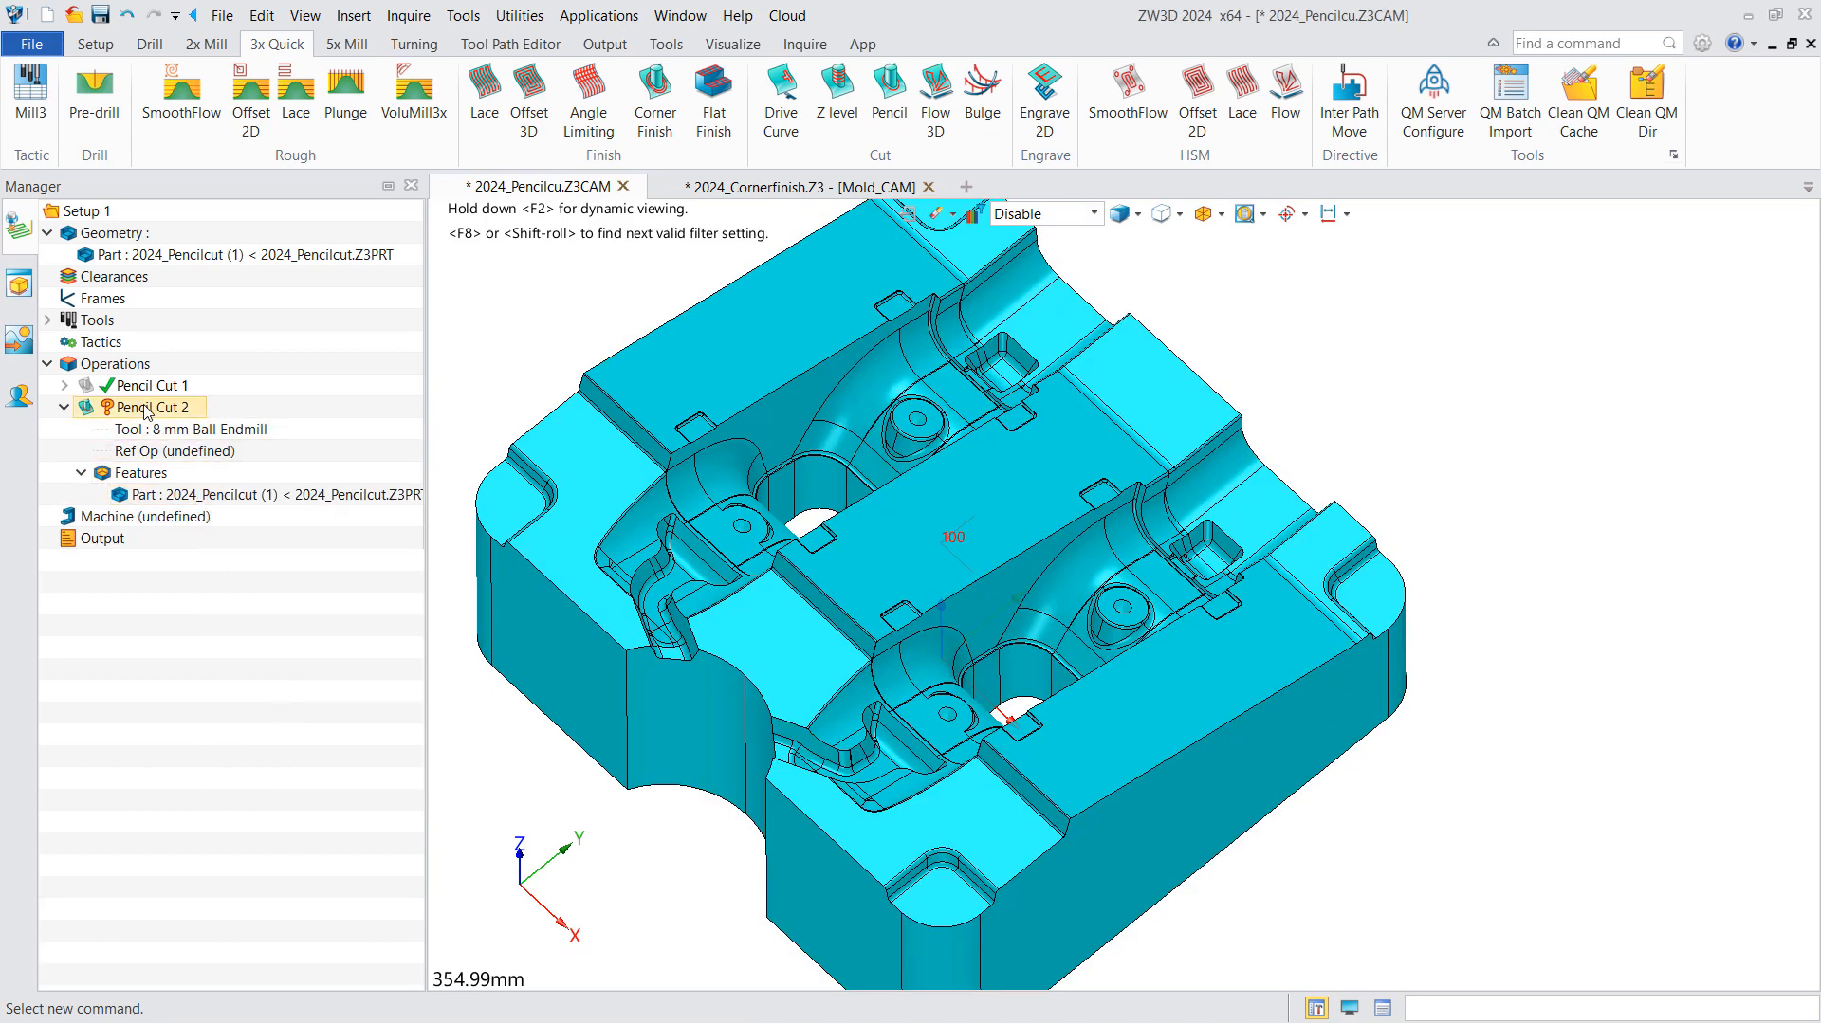
pyautogui.doubleClick(144, 406)
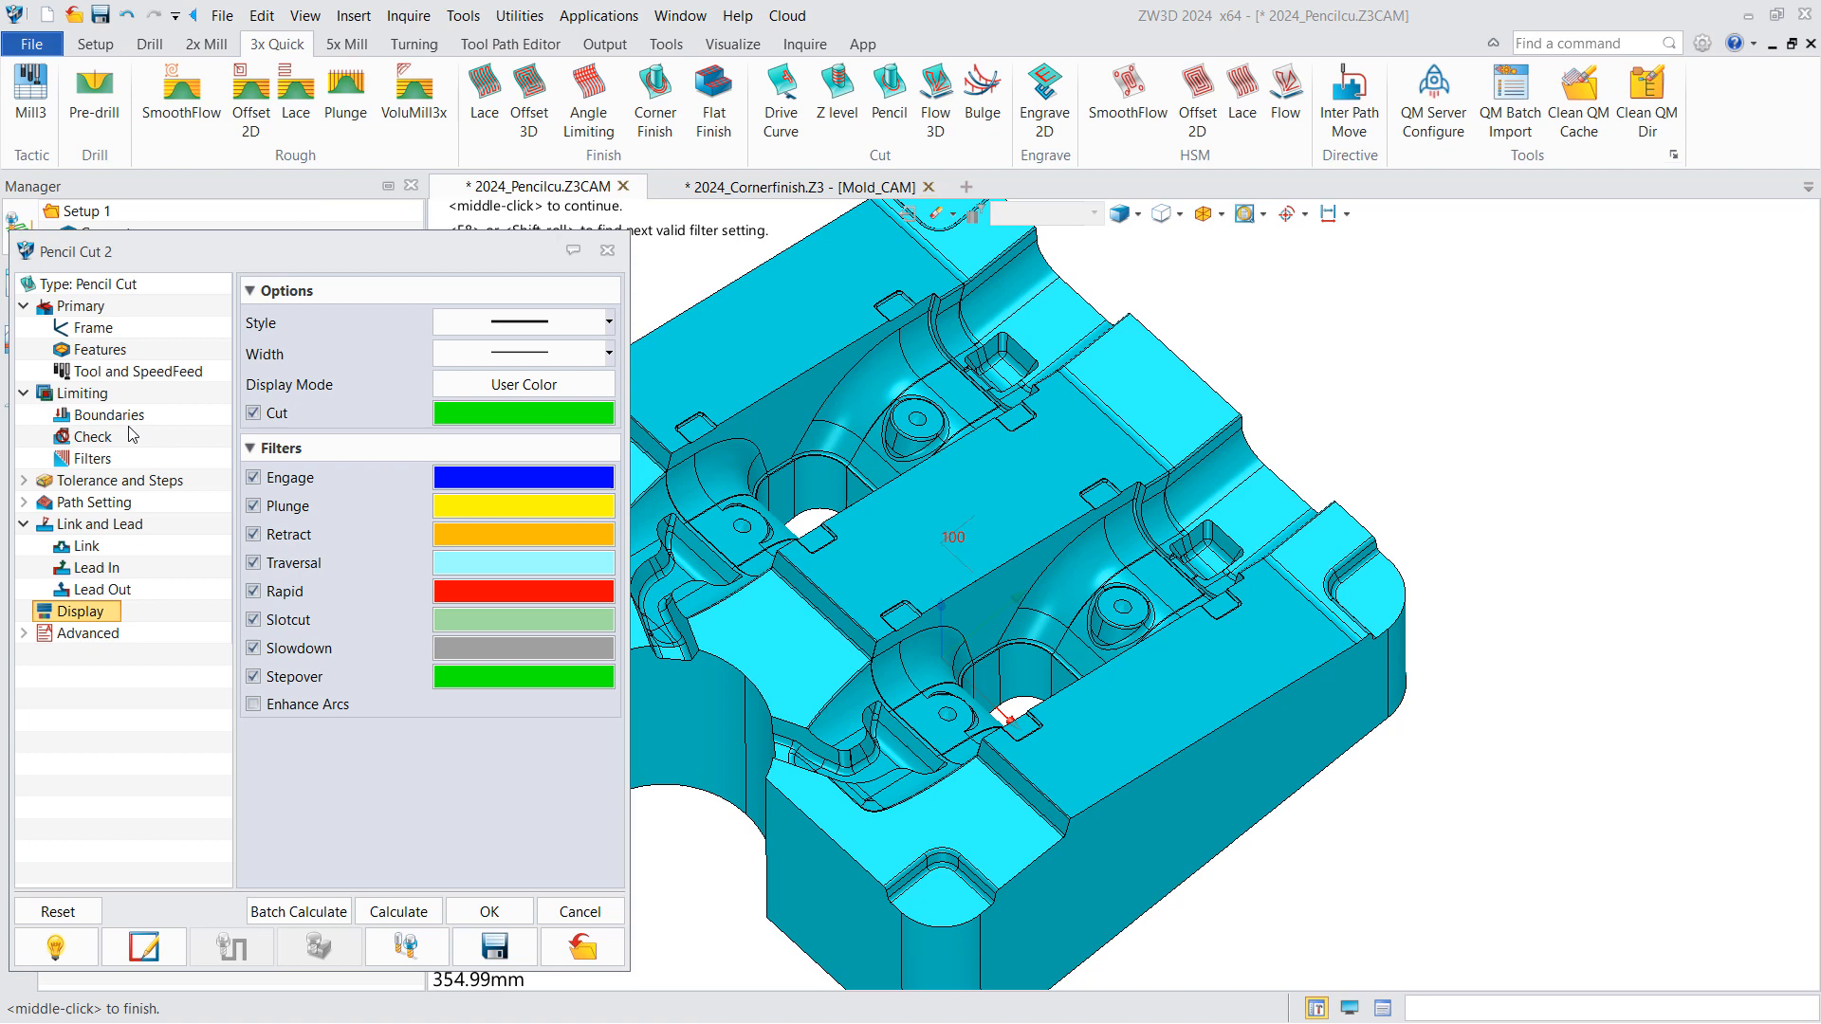